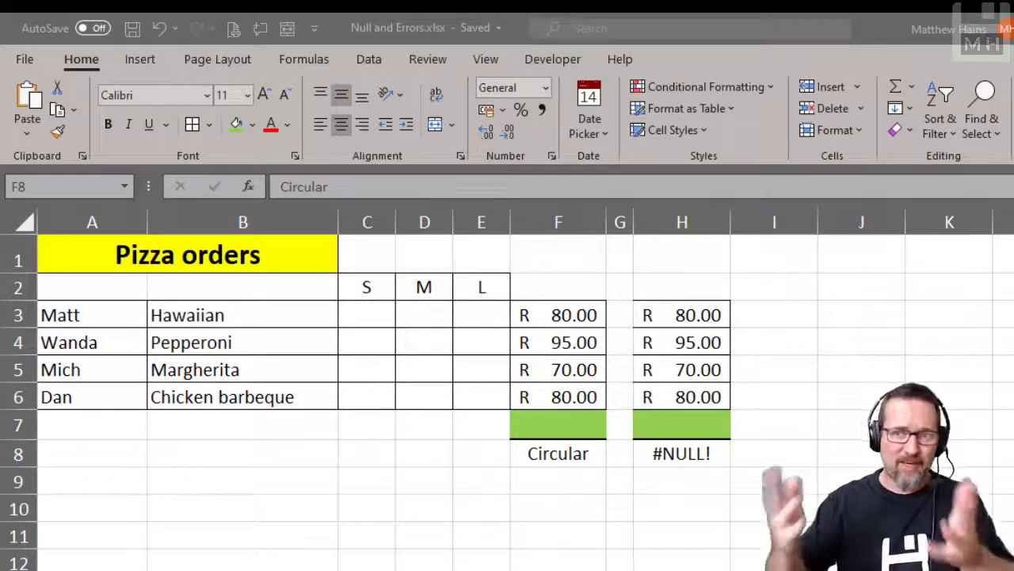
Start a =sum total in F7 below the prices, then clear it to retry.
click(557, 453)
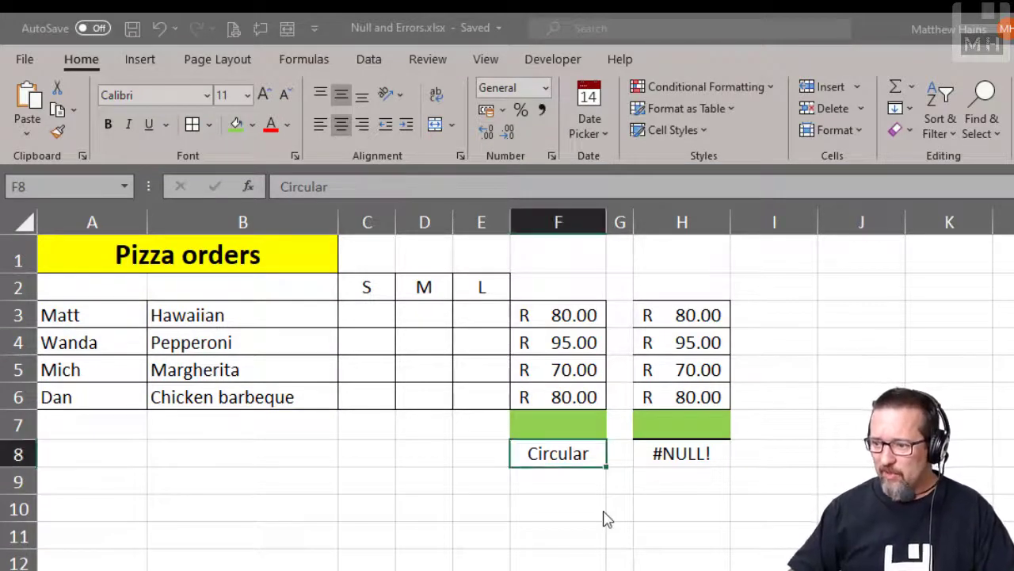
mouse_move(320, 458)
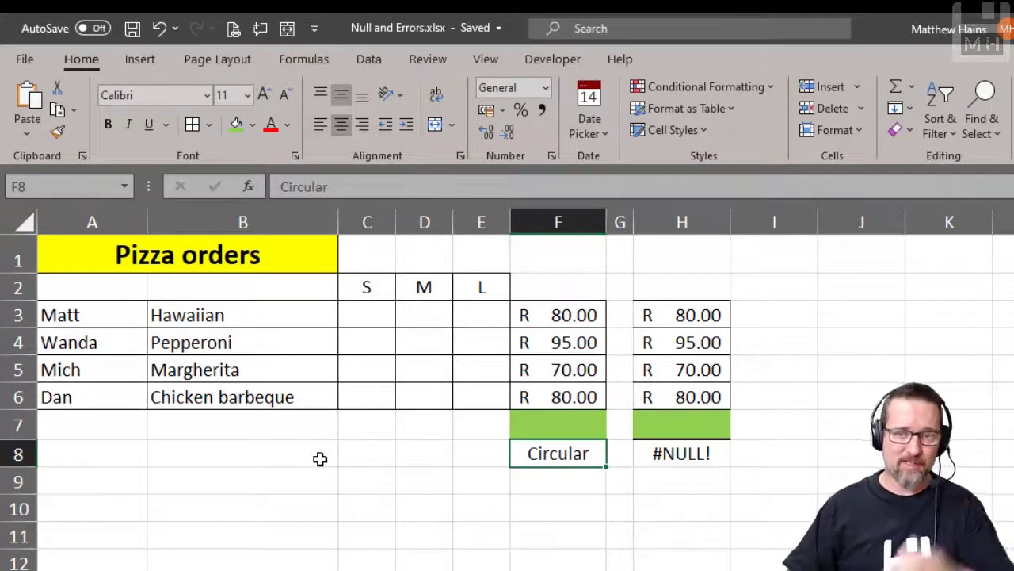
mouse_move(531, 428)
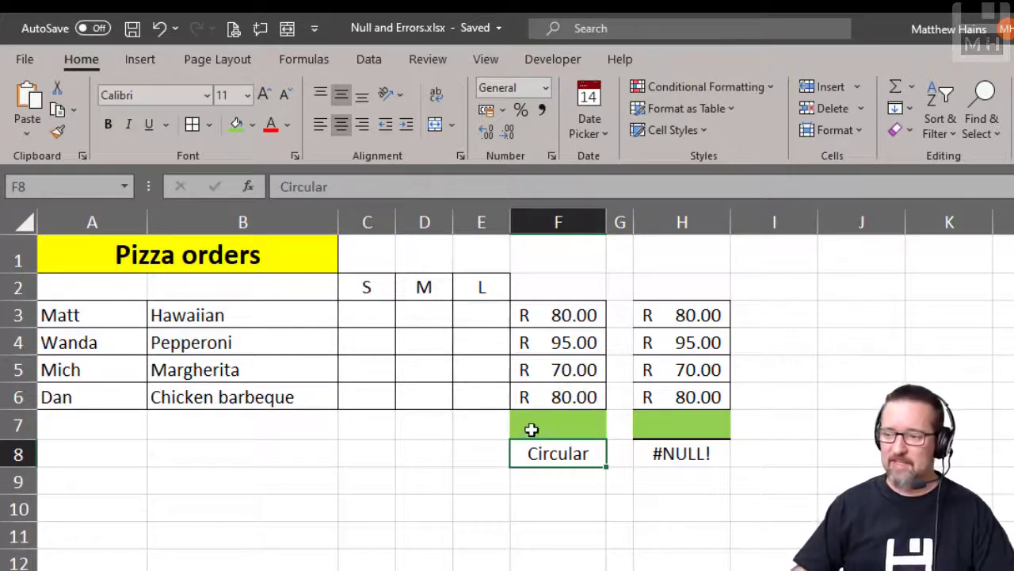
click(558, 425)
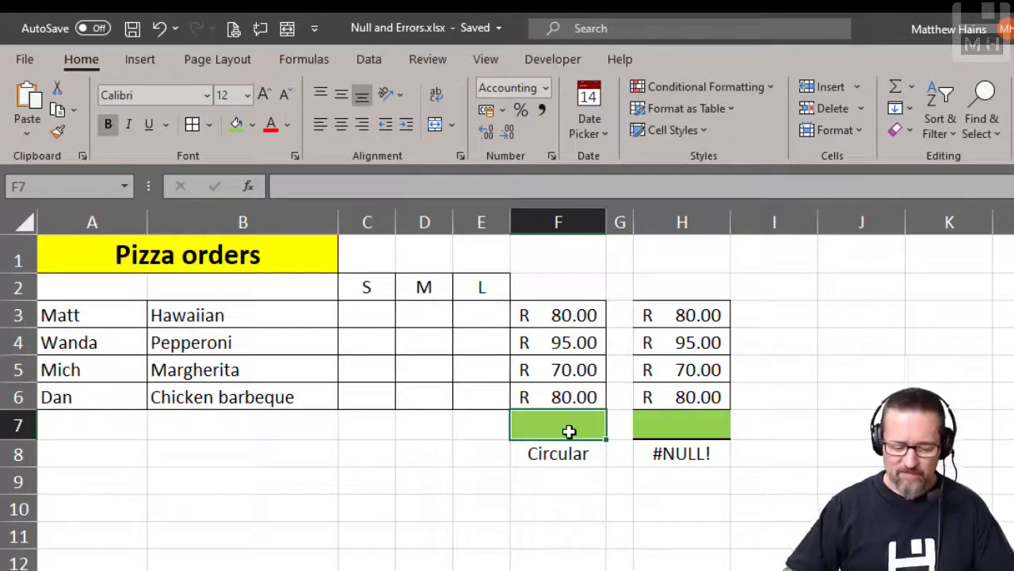
text(=sum)
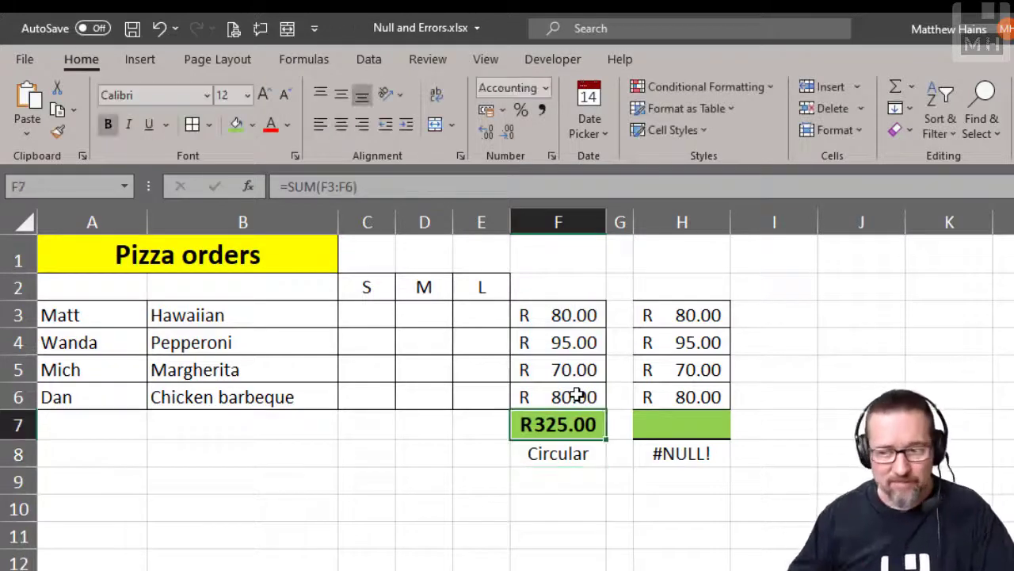
key(Delete)
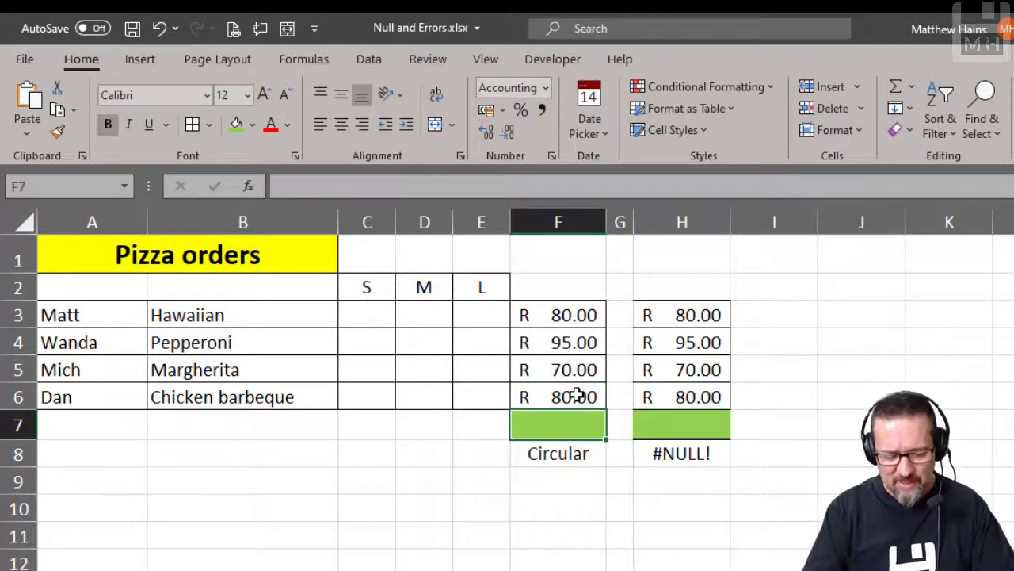
Enter =SUM( in F7 over the range F3 to F7, triggering the circular reference warning.
text(=SUM()
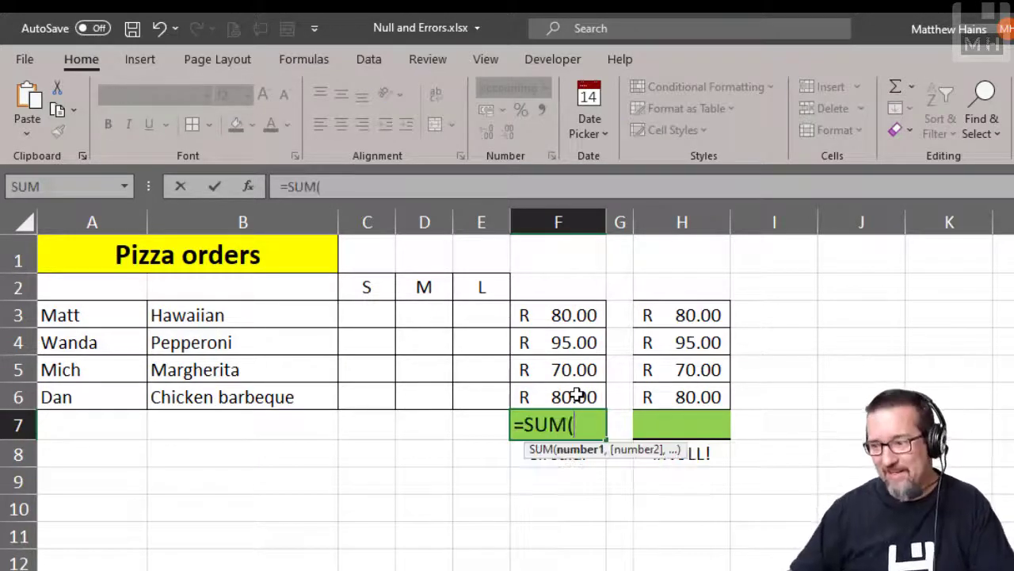
drag(558, 313, 557, 369)
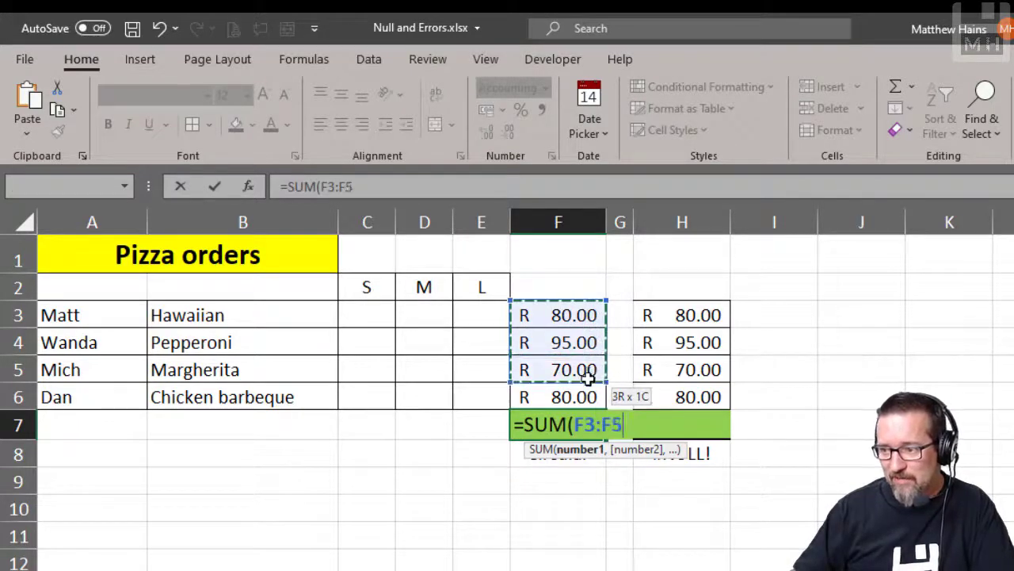
drag(558, 369, 558, 425)
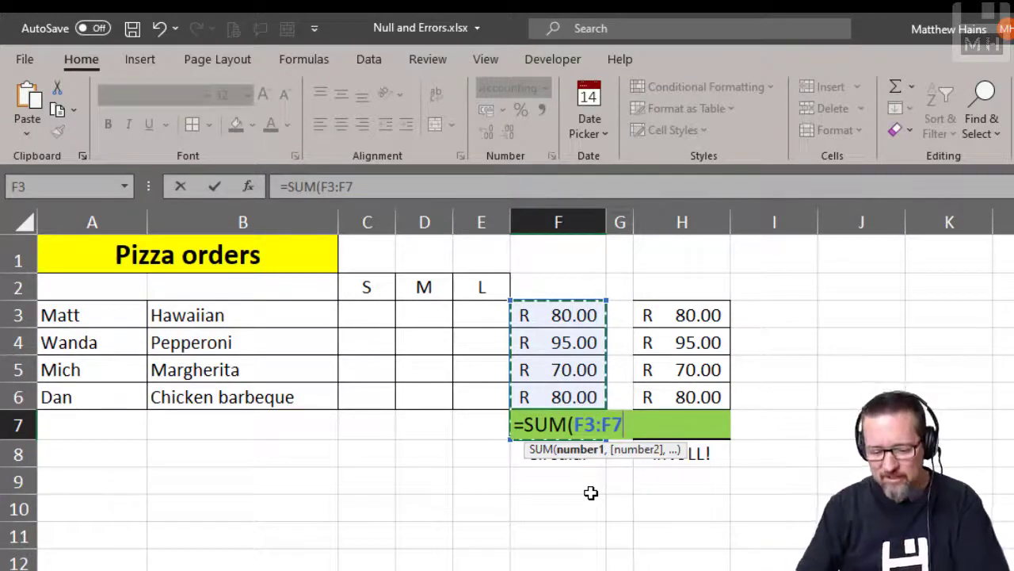
key(Return)
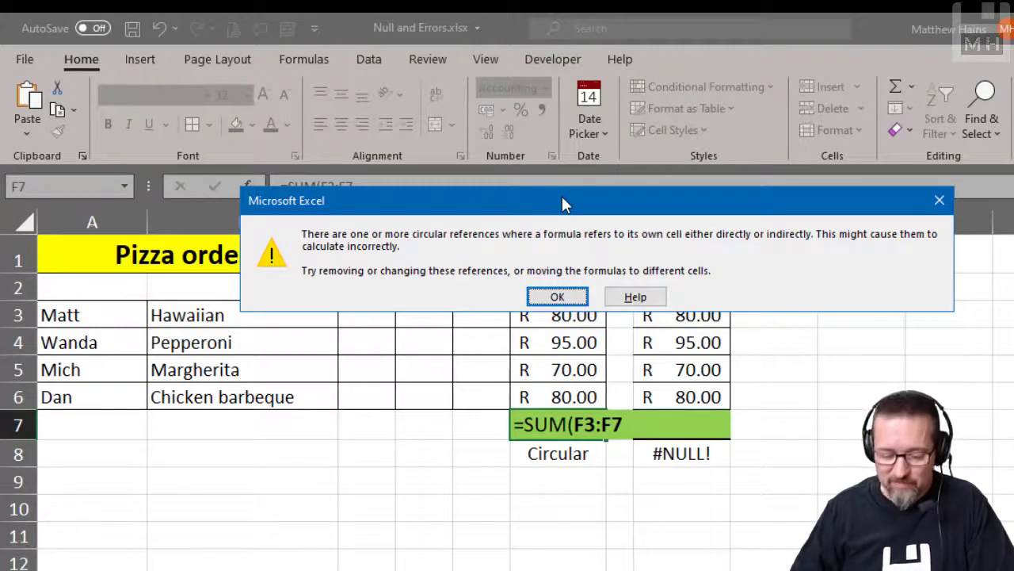
Dismiss the circular reference warning and reselect F7 to correct its formula to =SUM(F3:F6).
click(558, 296)
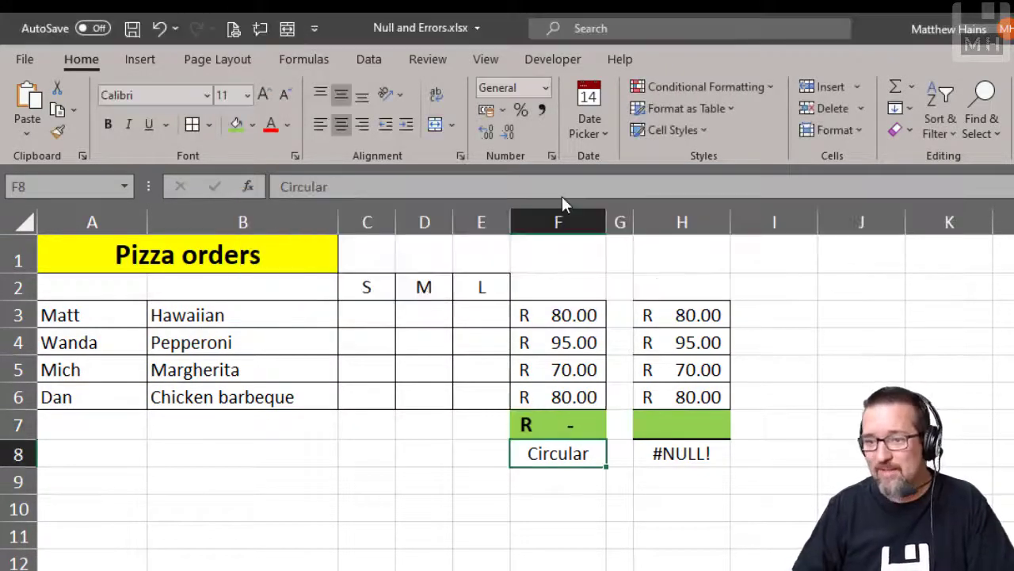
click(558, 425)
text(=SUM(F3:F6))
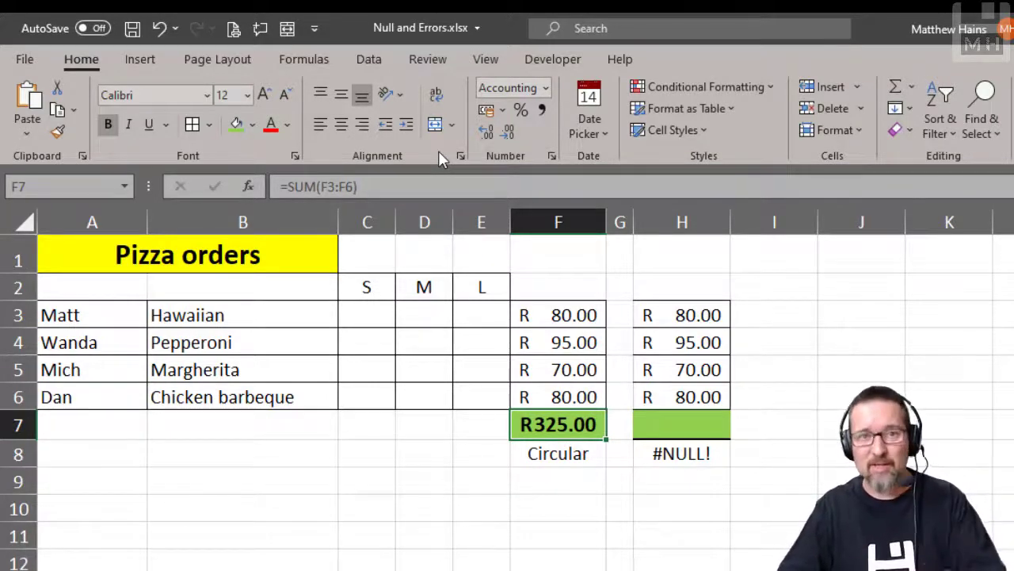
Enter =SUM(H3 H6) in H7 with a space instead of a colon, producing #NULL!
click(681, 425)
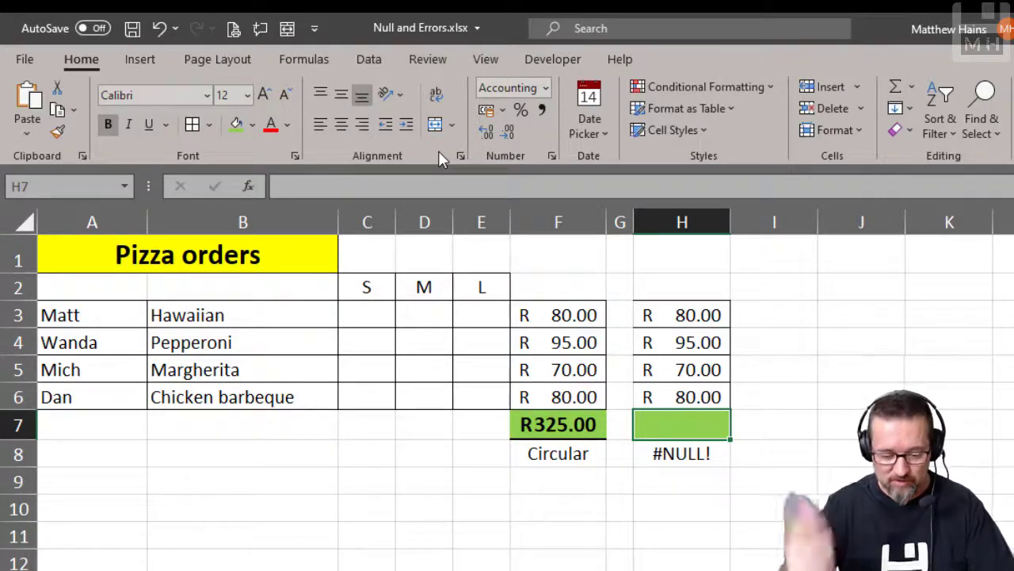
text(=SUM()
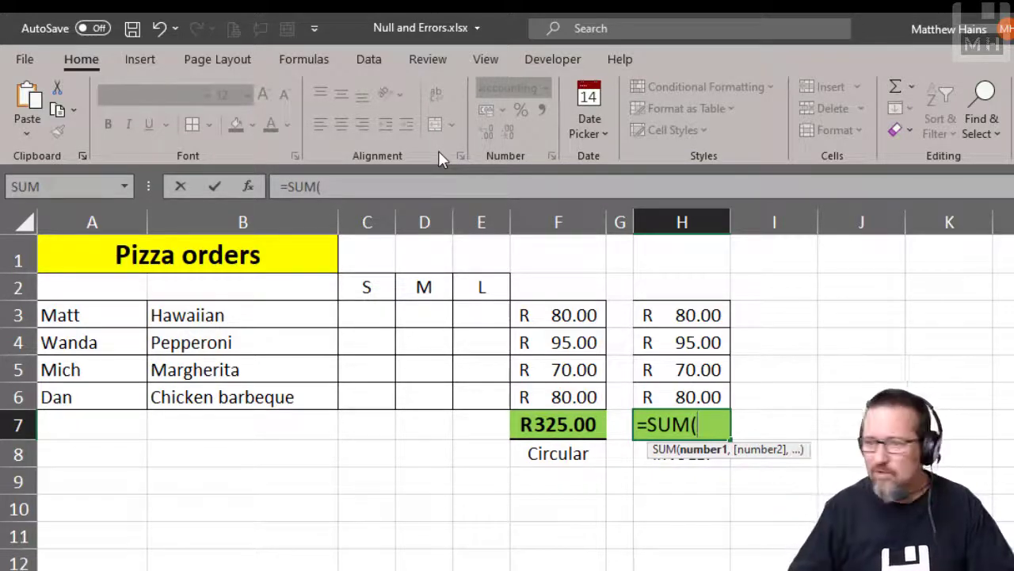
text(H3)
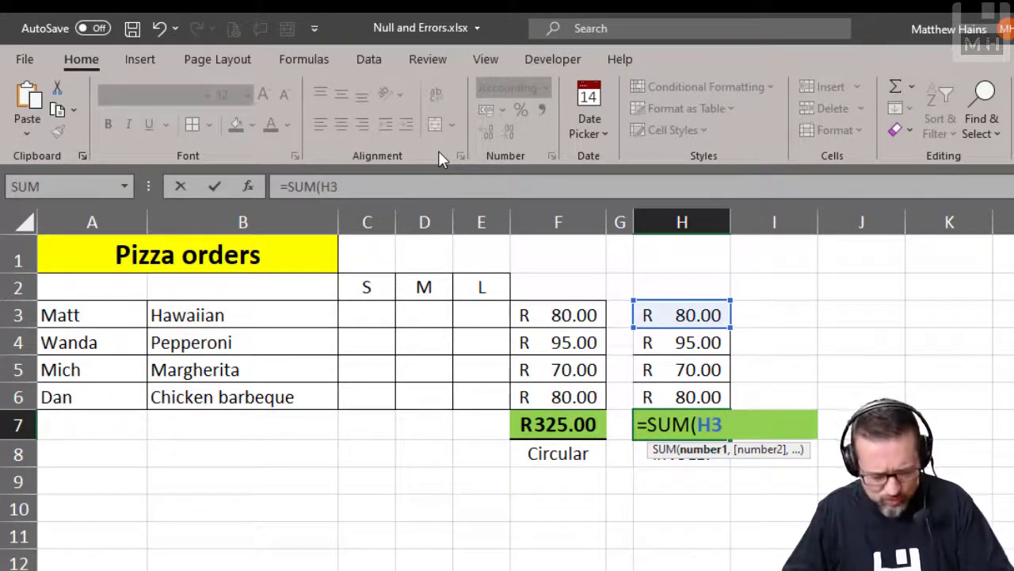
text(H)
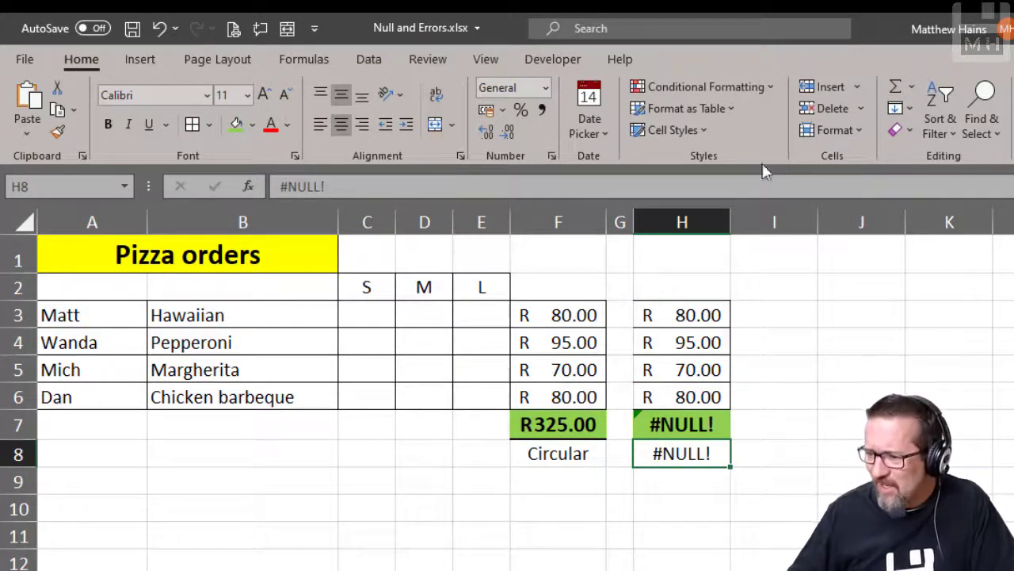
Select H7 to reveal its formula =SUM(H3 H6) and replace the space with a colon.
click(682, 424)
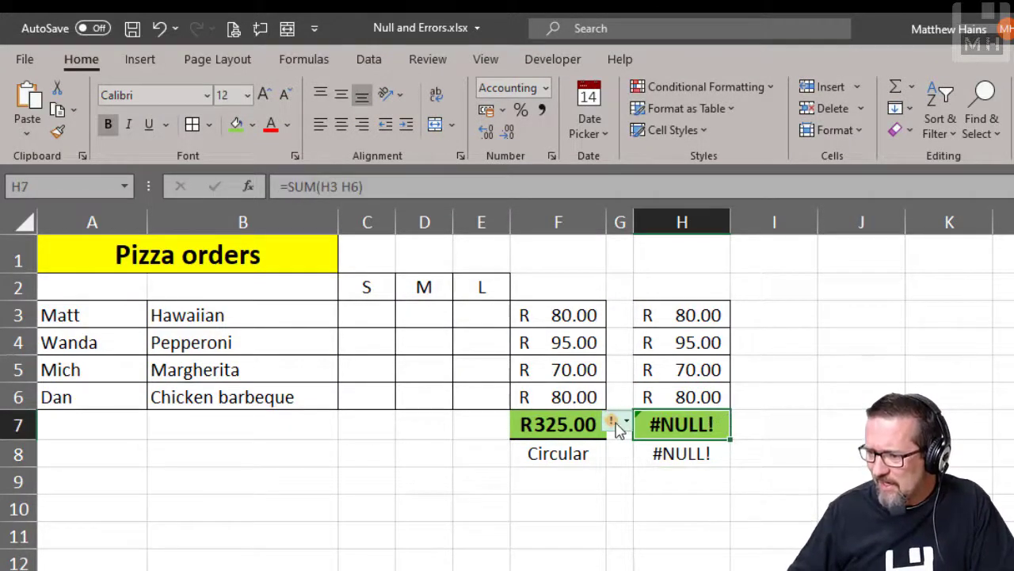
mouse_move(612, 422)
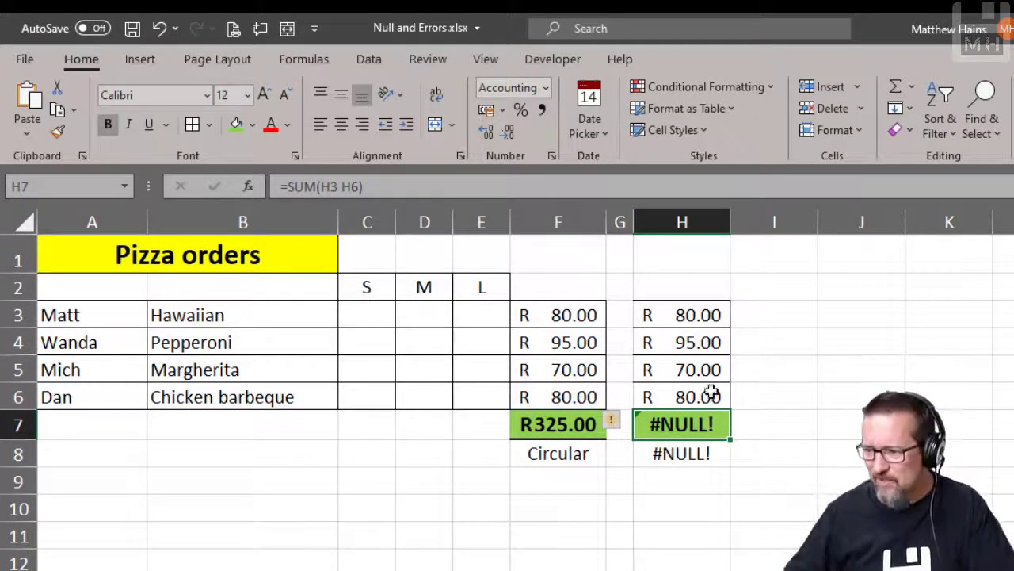
mouse_move(301, 187)
text(:)
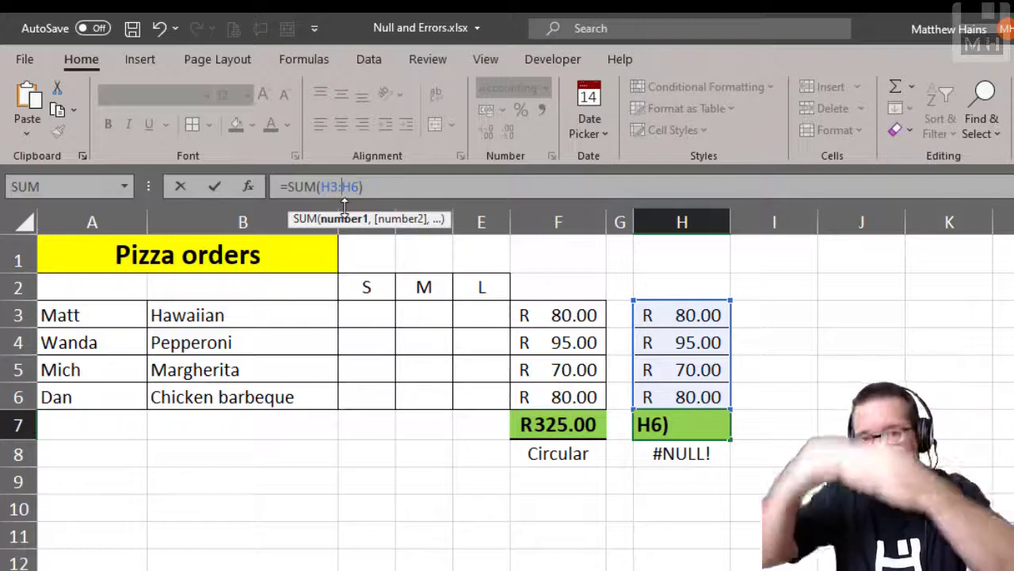
Confirm H7 as R325.00 with the colon, then restore the space so #NULL! returns.
key(Return)
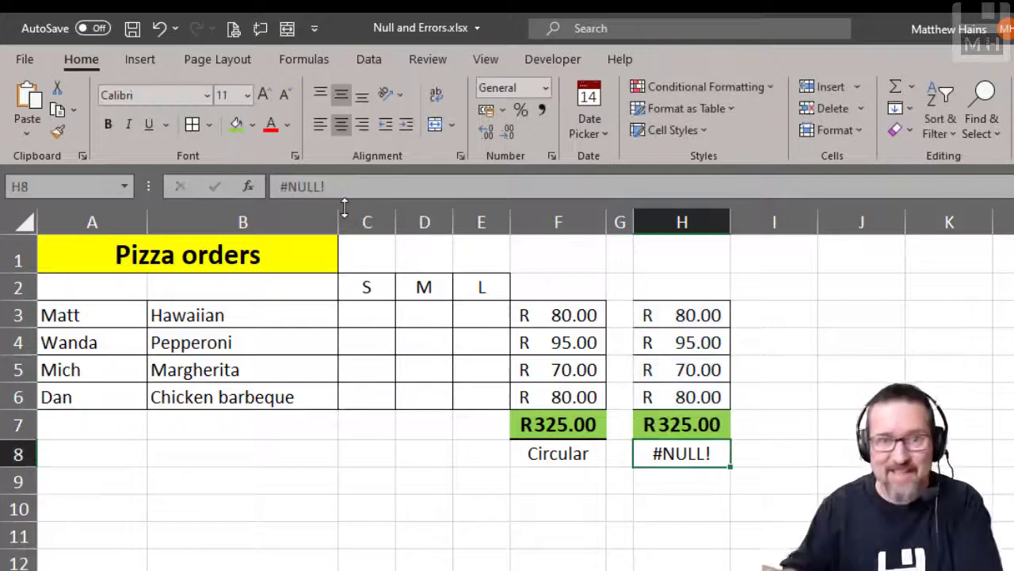
click(682, 425)
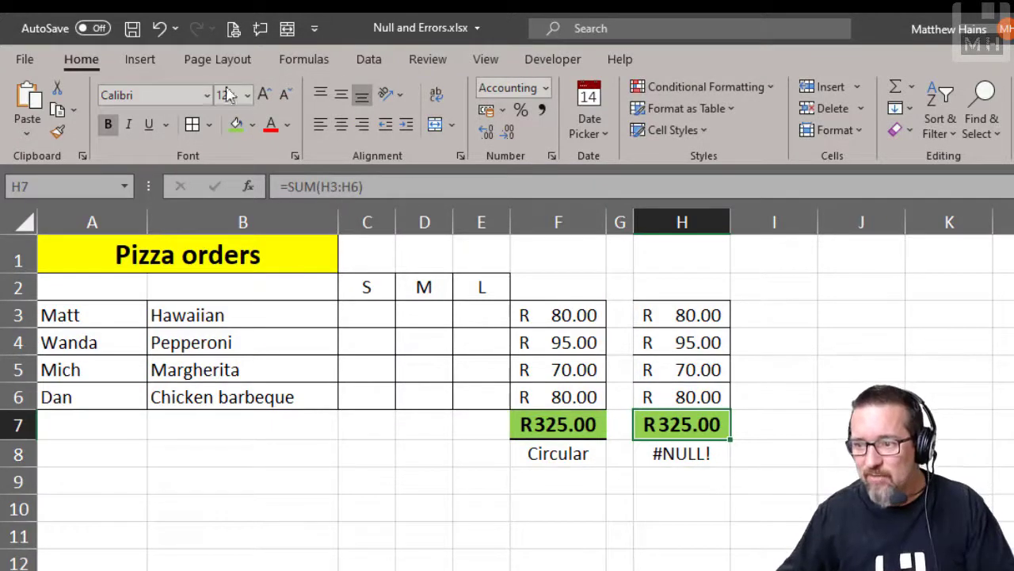
double_click(682, 425)
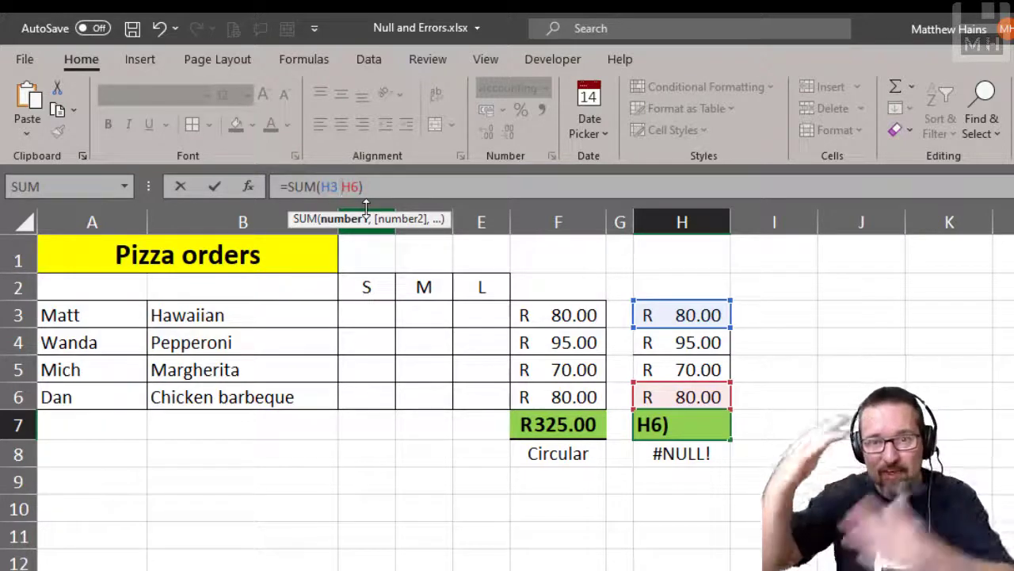
key(Return)
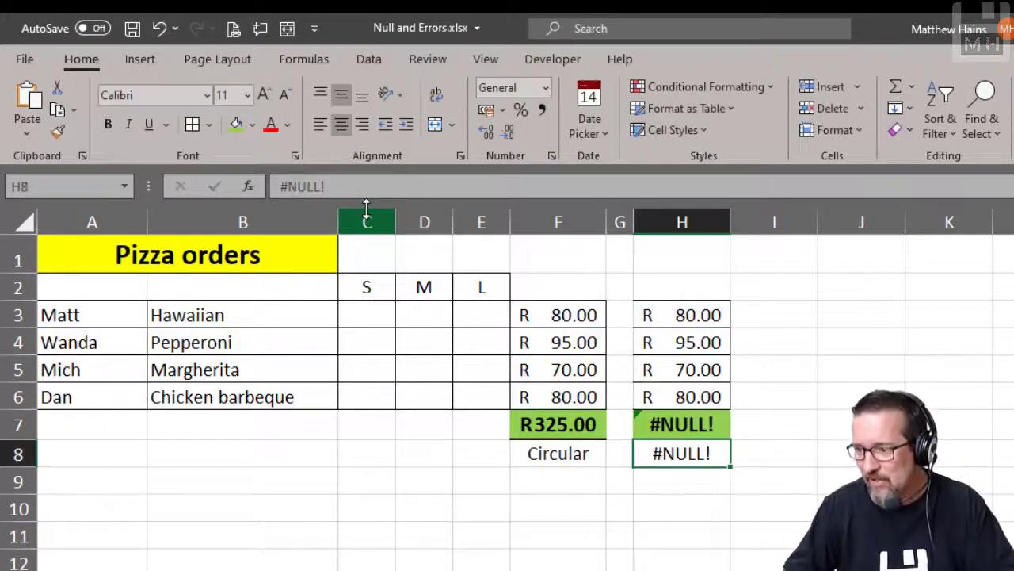
Bring up the error-check options on H7's #NULL! and its Help on this Error.
click(681, 425)
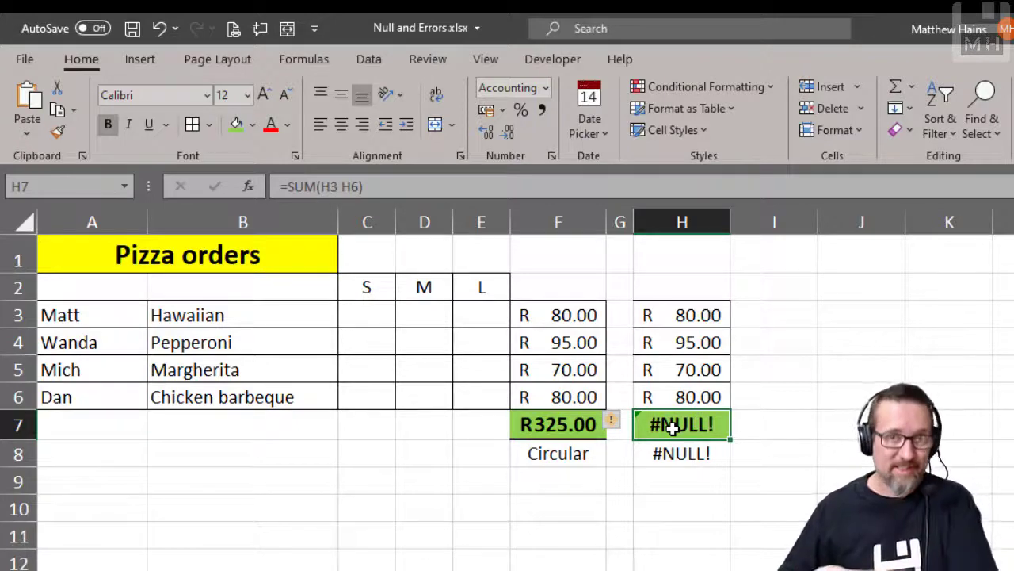
mouse_move(612, 422)
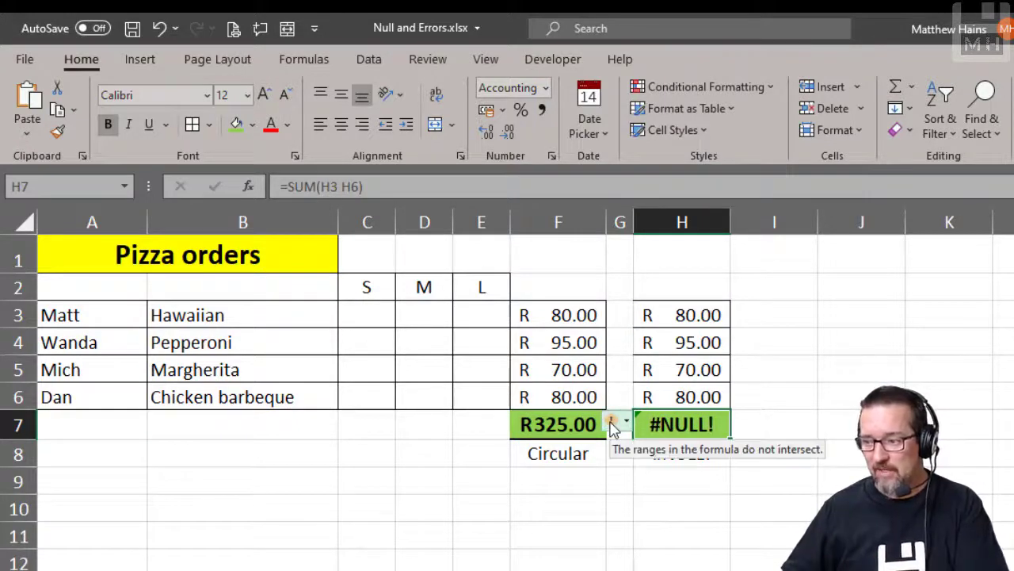
click(617, 421)
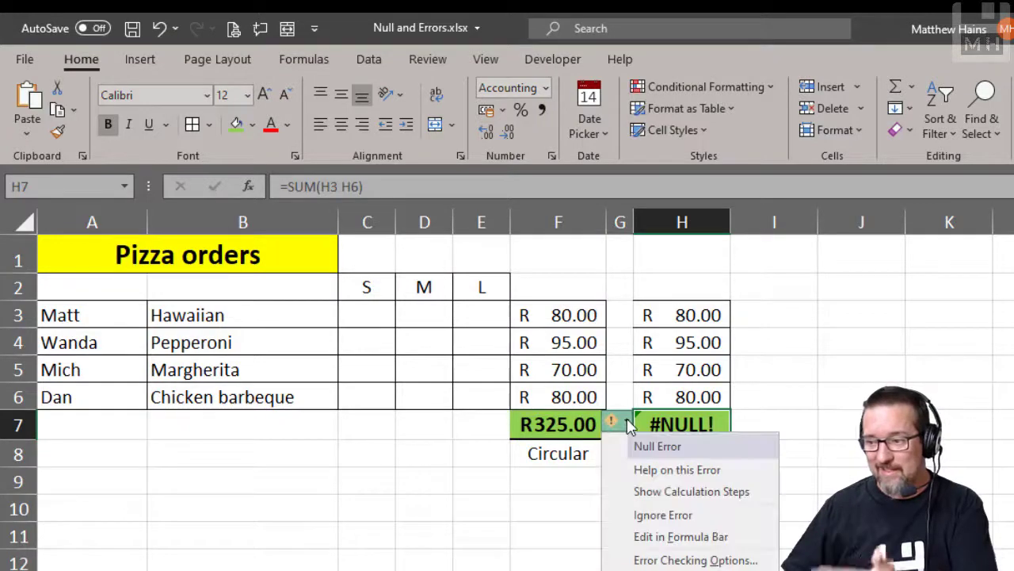
mouse_move(677, 469)
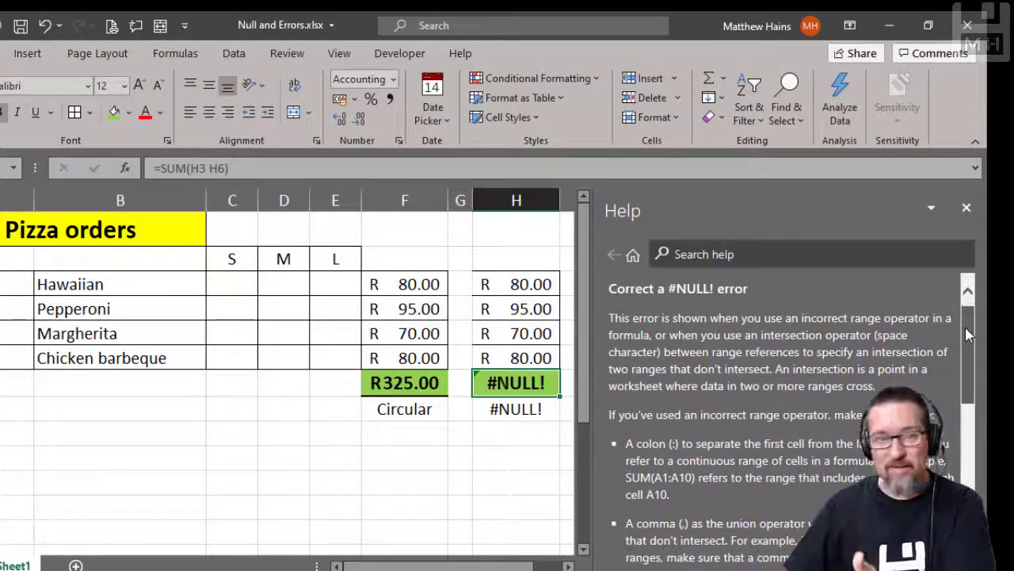
Scroll through the #NULL! help article and close the Help pane.
scroll(down, 3)
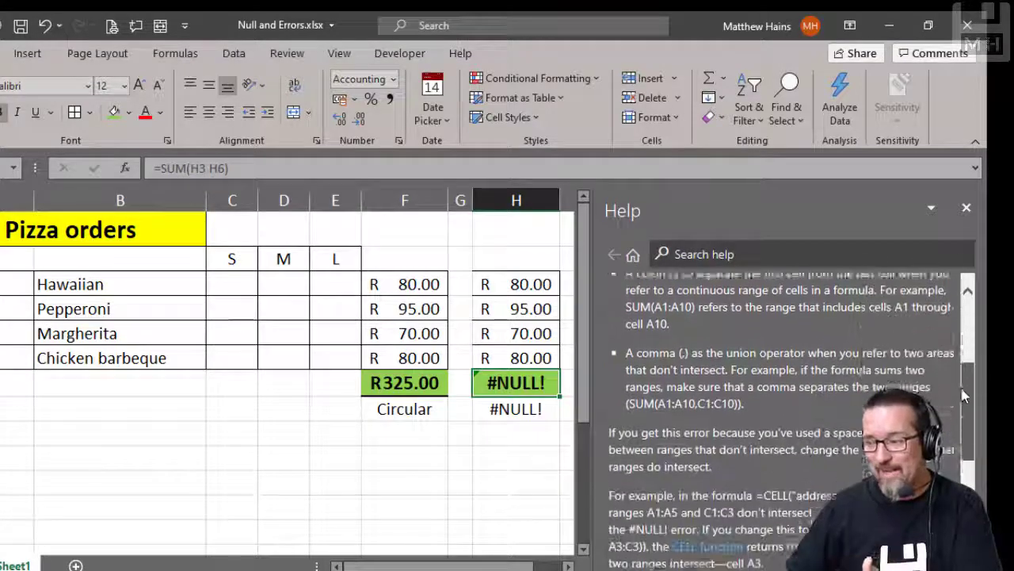
scroll(up, 3)
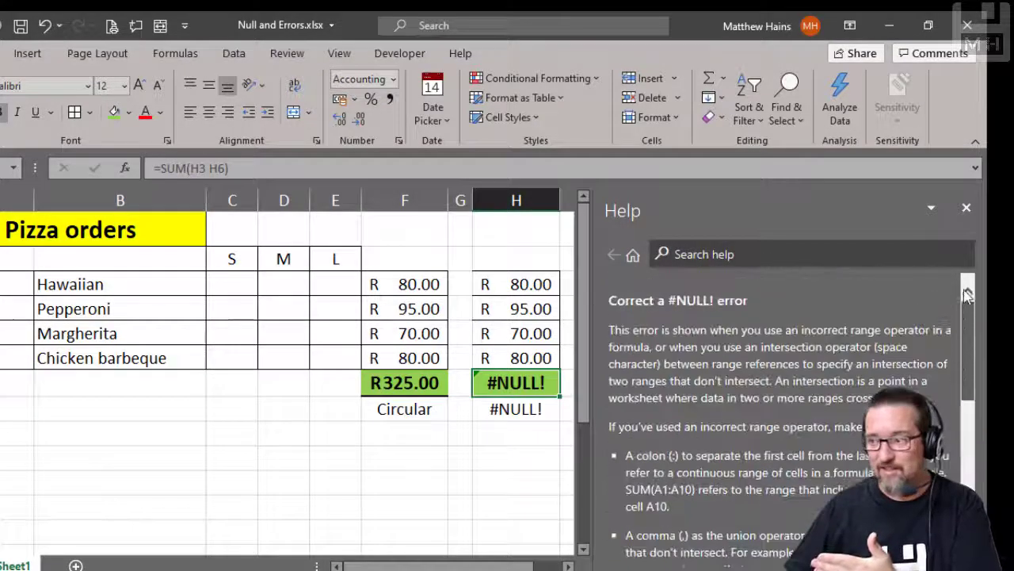
click(966, 206)
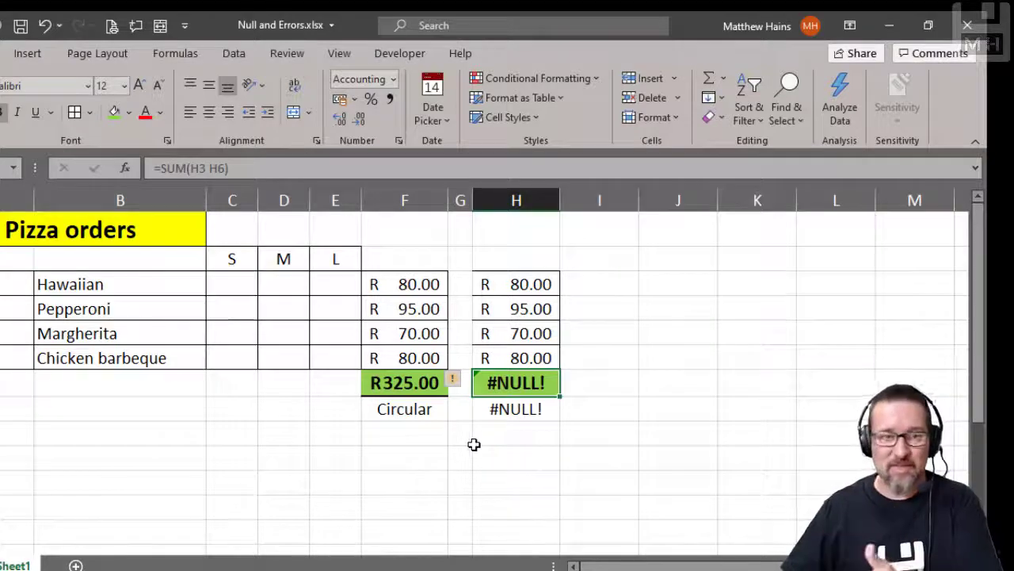
mouse_move(428, 443)
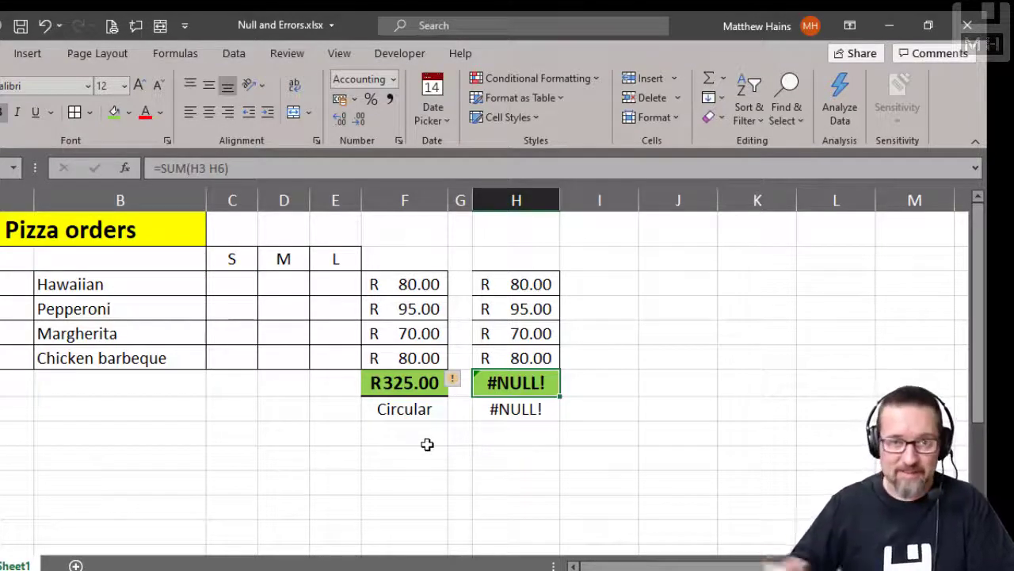